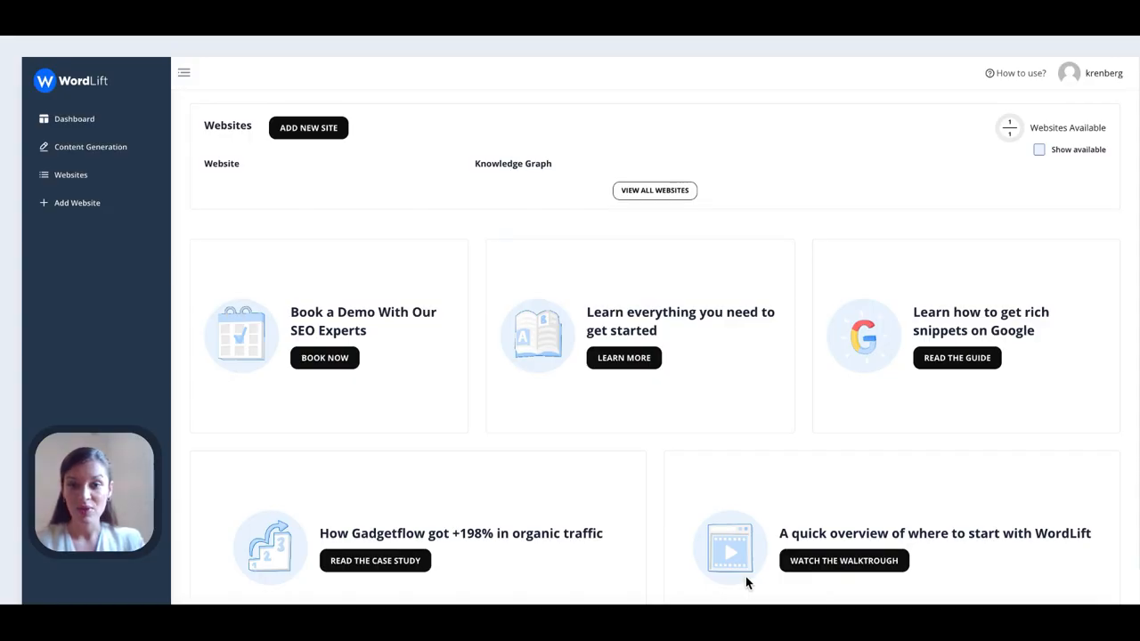
{"action": "mouse_move", "coordinate": [104, 81]}
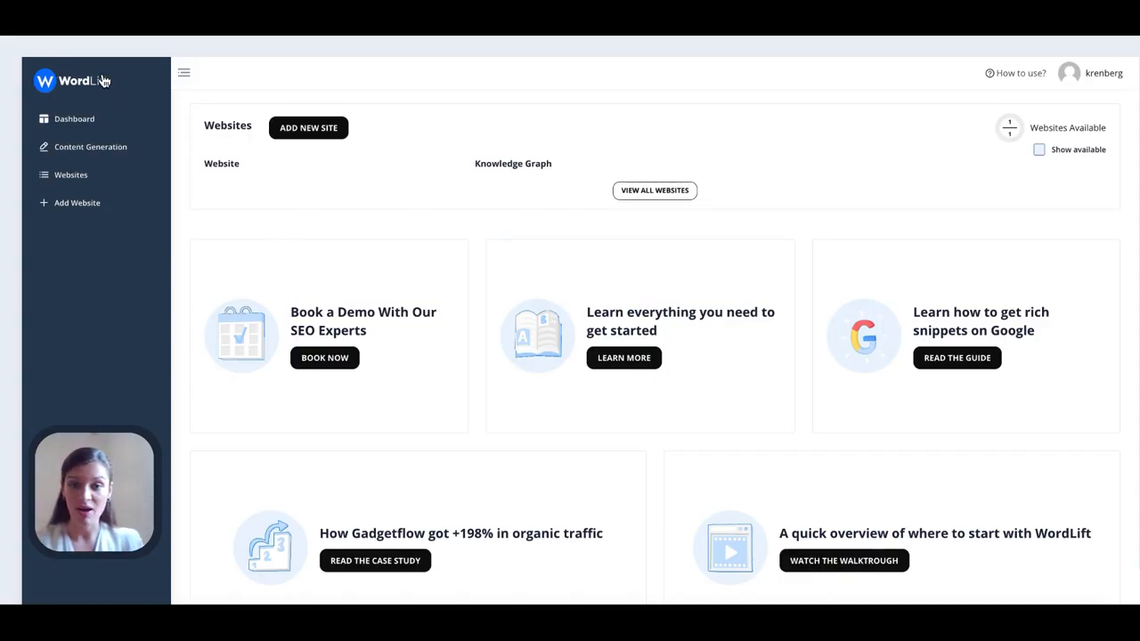
Step: Show the Content Generation section listing the five existing content projects
{"action": "left_click", "coordinate": [89, 146]}
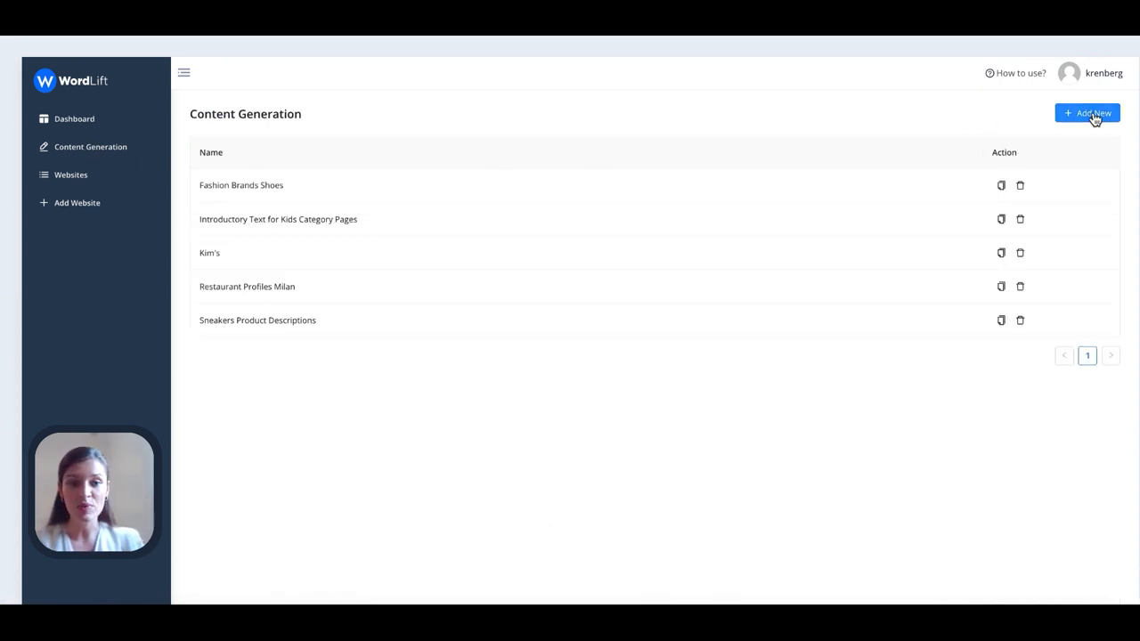
Step: Create project 'Content generation' on the demo product finder knowledge graph and continue to the Prompt step
{"action": "left_click", "coordinate": [1086, 114]}
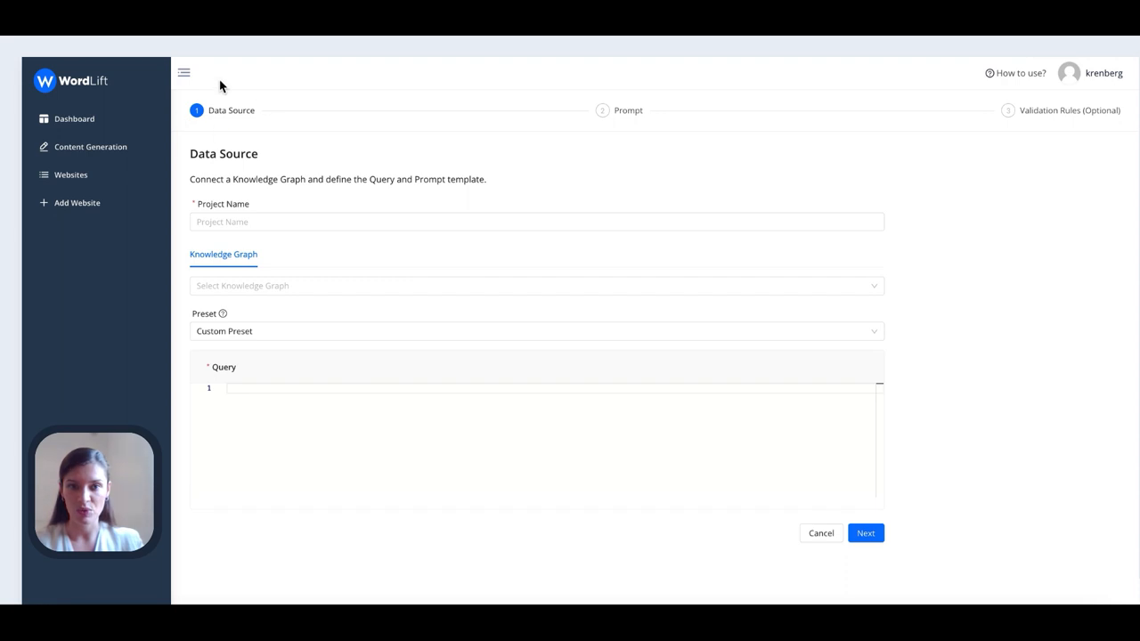
{"action": "mouse_move", "coordinate": [999, 92]}
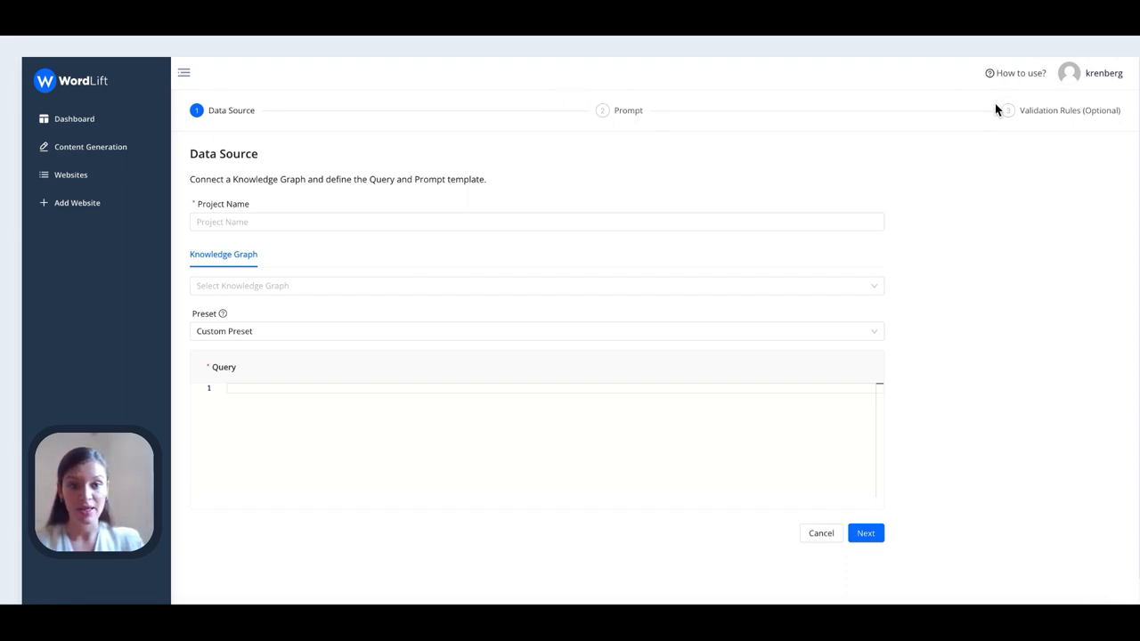
{"action": "mouse_move", "coordinate": [755, 584]}
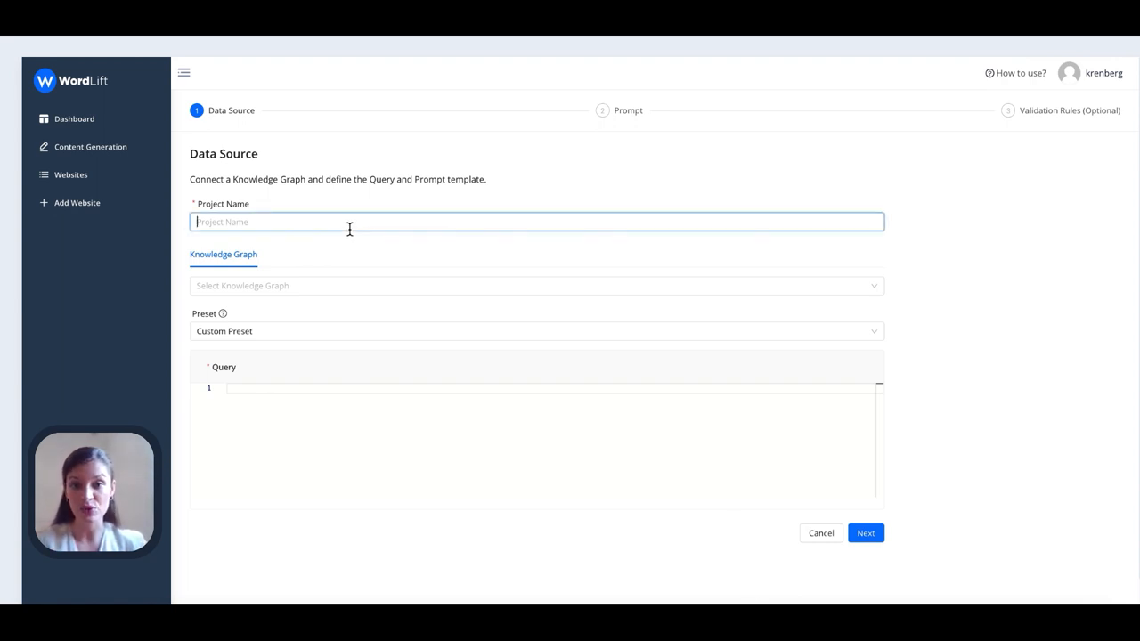
{"action": "type", "text": "Content gen"}
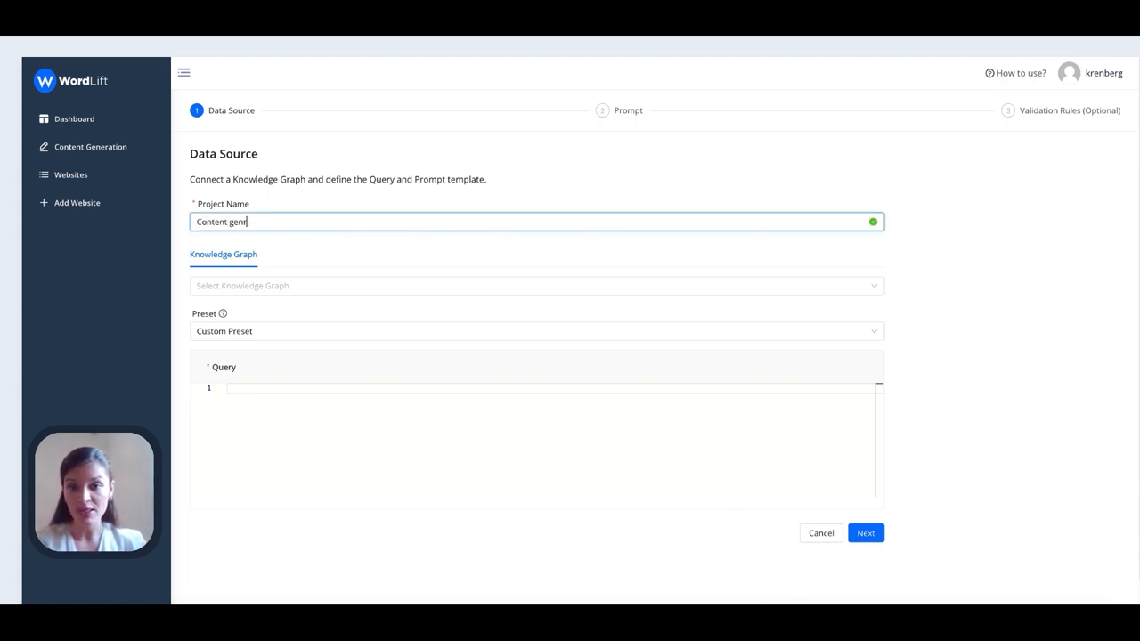
{"action": "type", "text": "eration"}
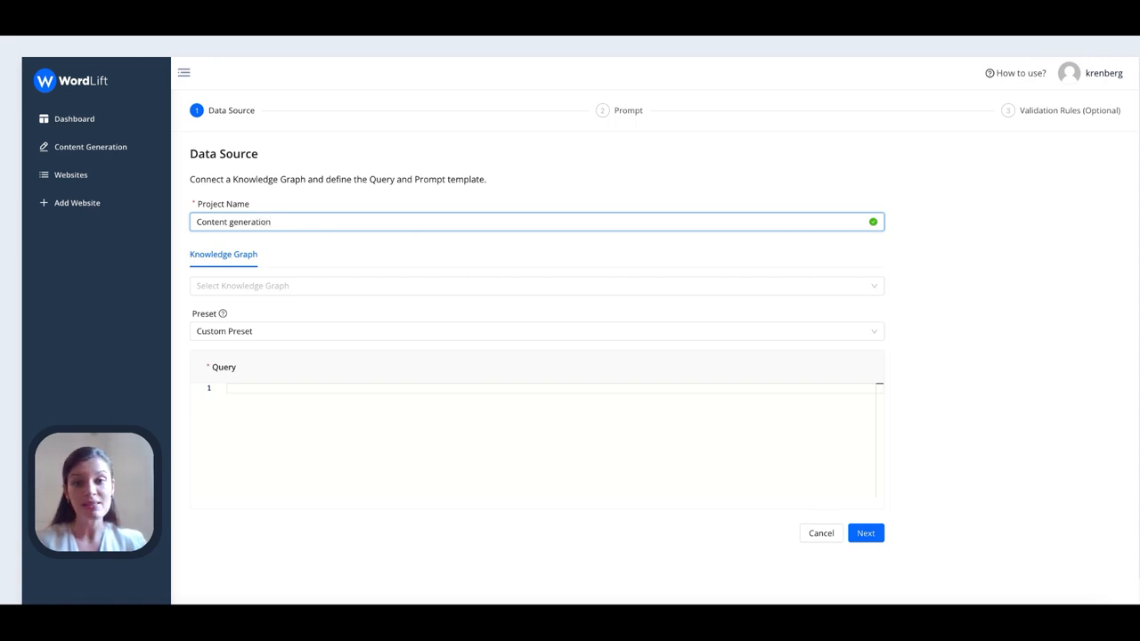
{"action": "left_click", "coordinate": [538, 285]}
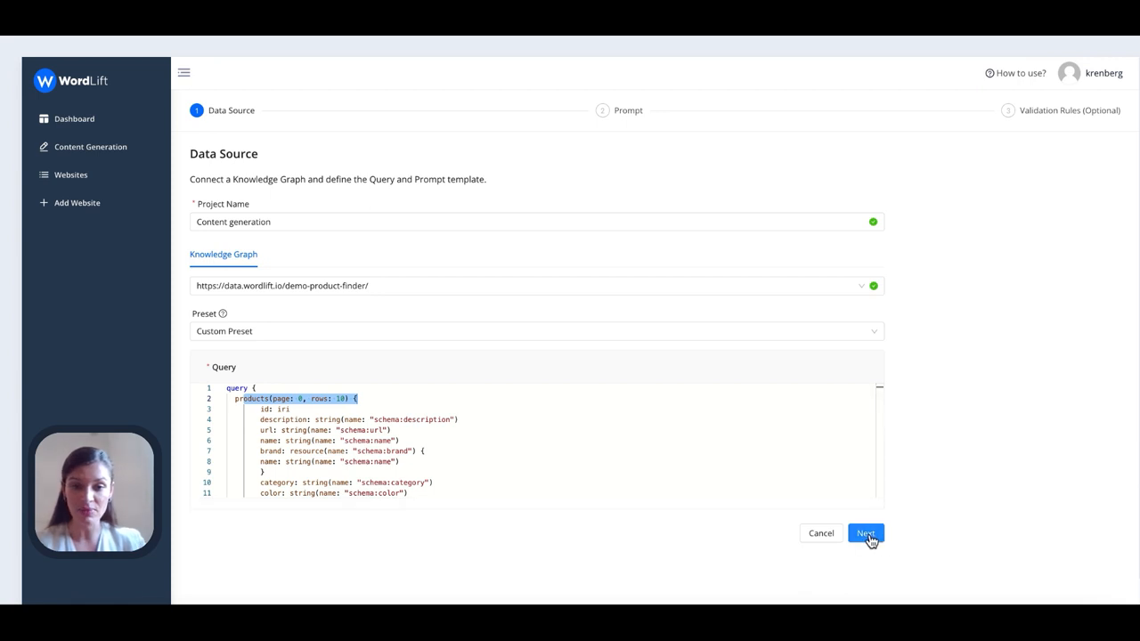
{"action": "left_click", "coordinate": [862, 532]}
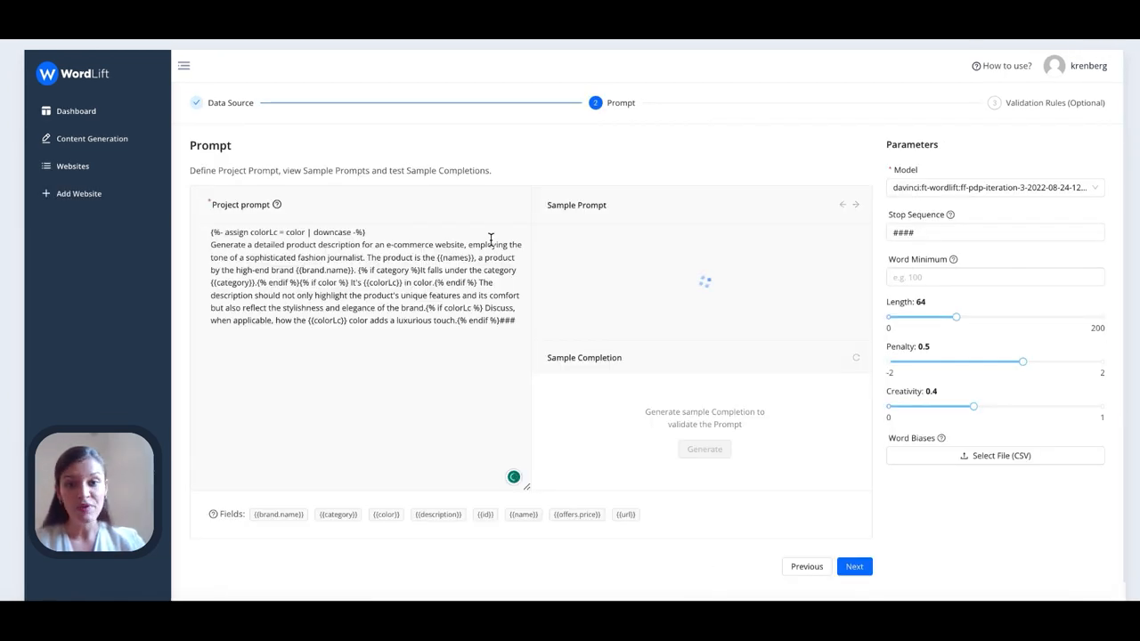
Step: Cycle sample prompts, generate and regenerate a Soleil Toujours sandals completion, then reach Validation Rules
{"action": "left_click", "coordinate": [855, 205]}
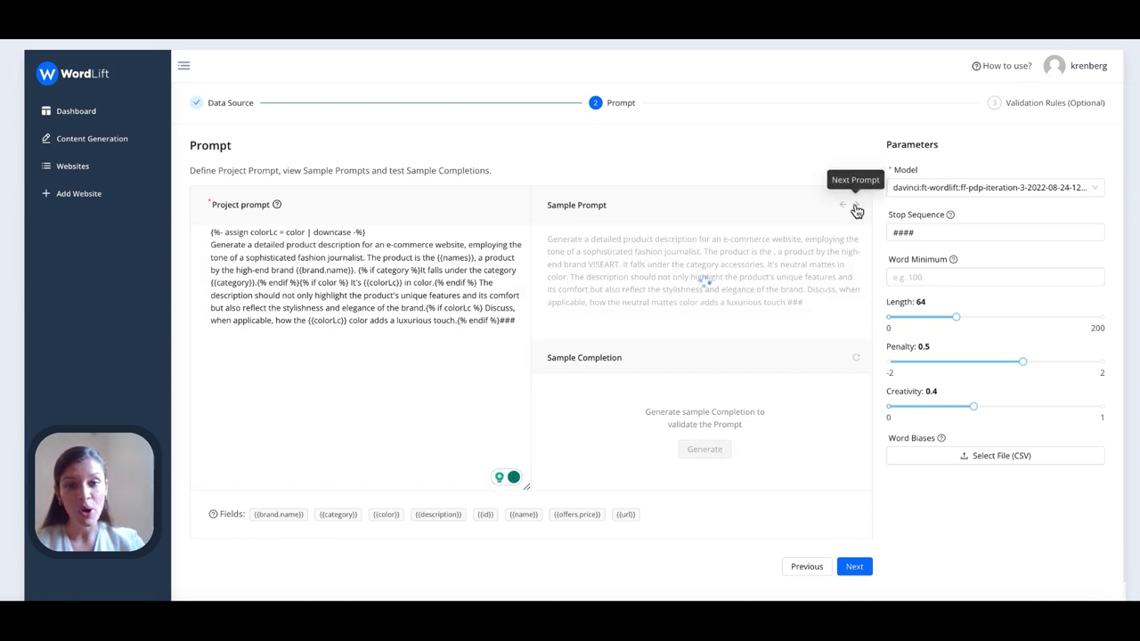
{"action": "left_click", "coordinate": [855, 205]}
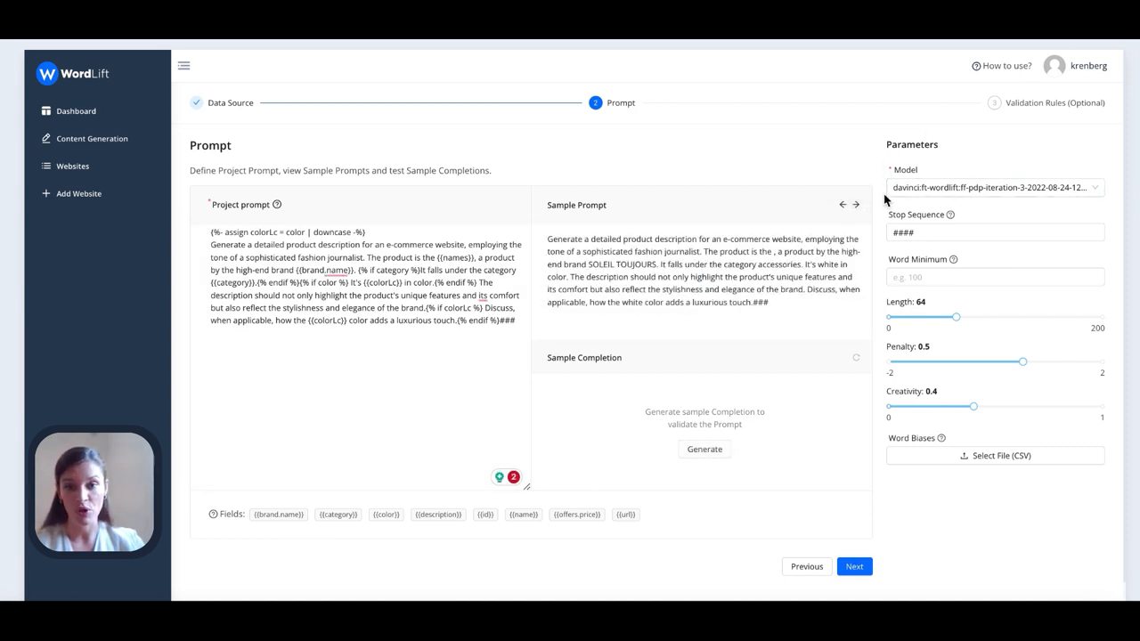
{"action": "left_click", "coordinate": [704, 449]}
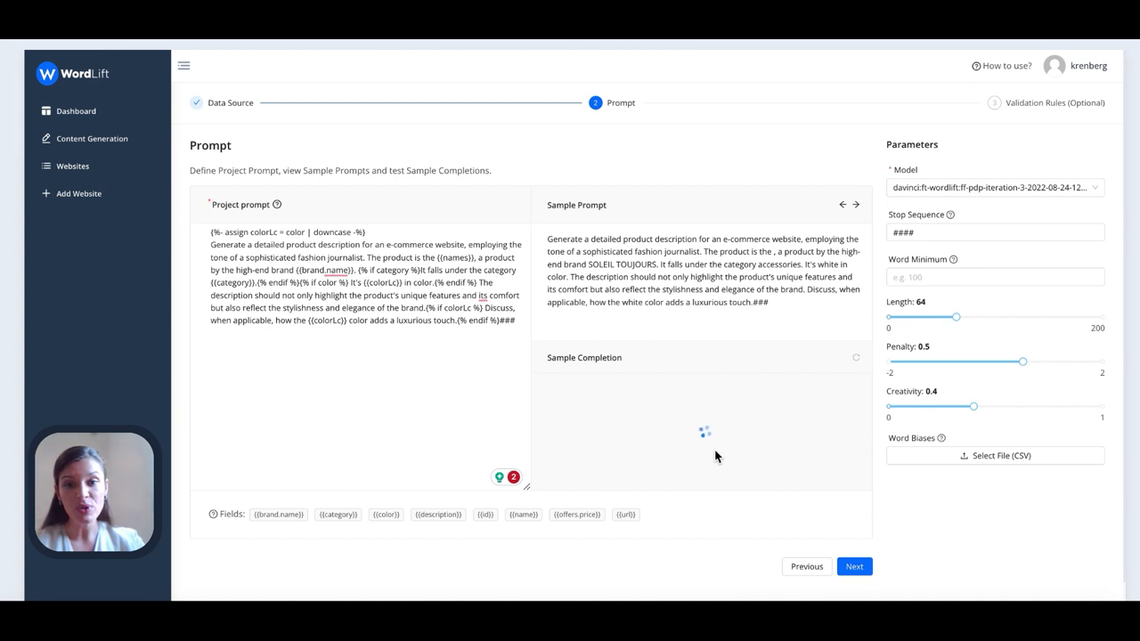
{"action": "left_click", "coordinate": [855, 359]}
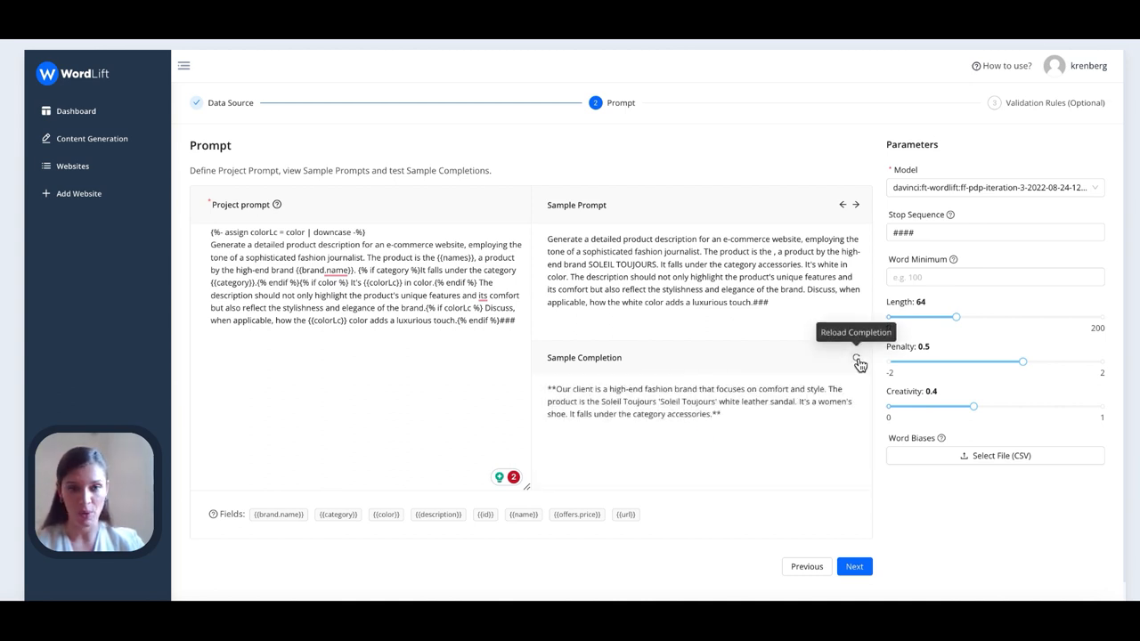
{"action": "left_click", "coordinate": [855, 363]}
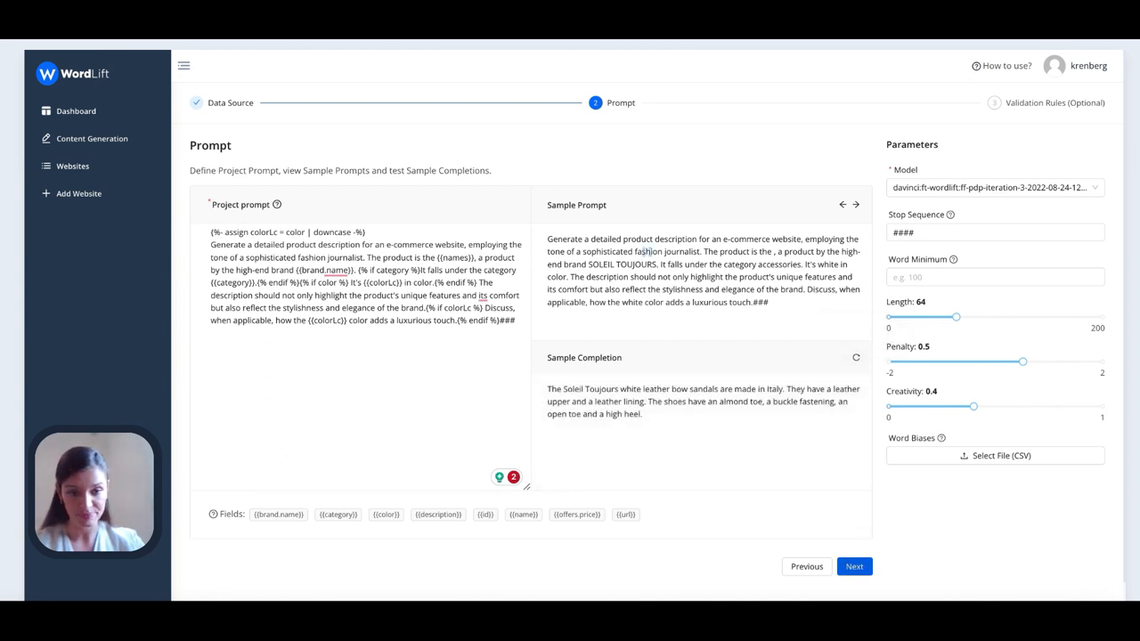
{"action": "left_click", "coordinate": [853, 566]}
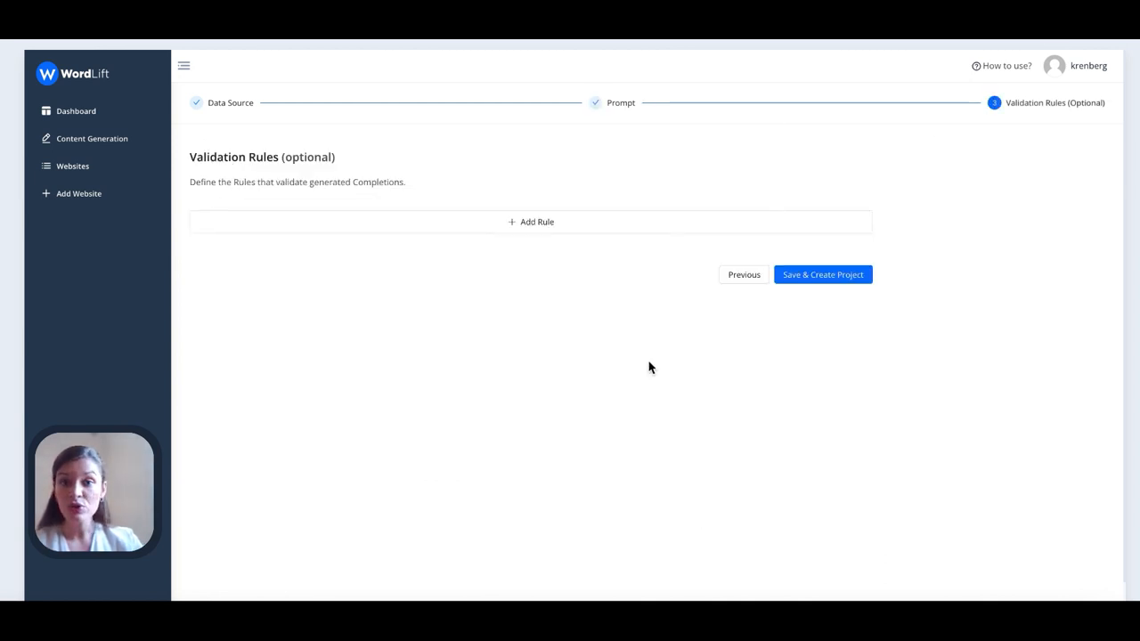
Step: Add a word-based rule named 'no racism' with a Doesn't Contain condition on race-related words
{"action": "left_click", "coordinate": [531, 221]}
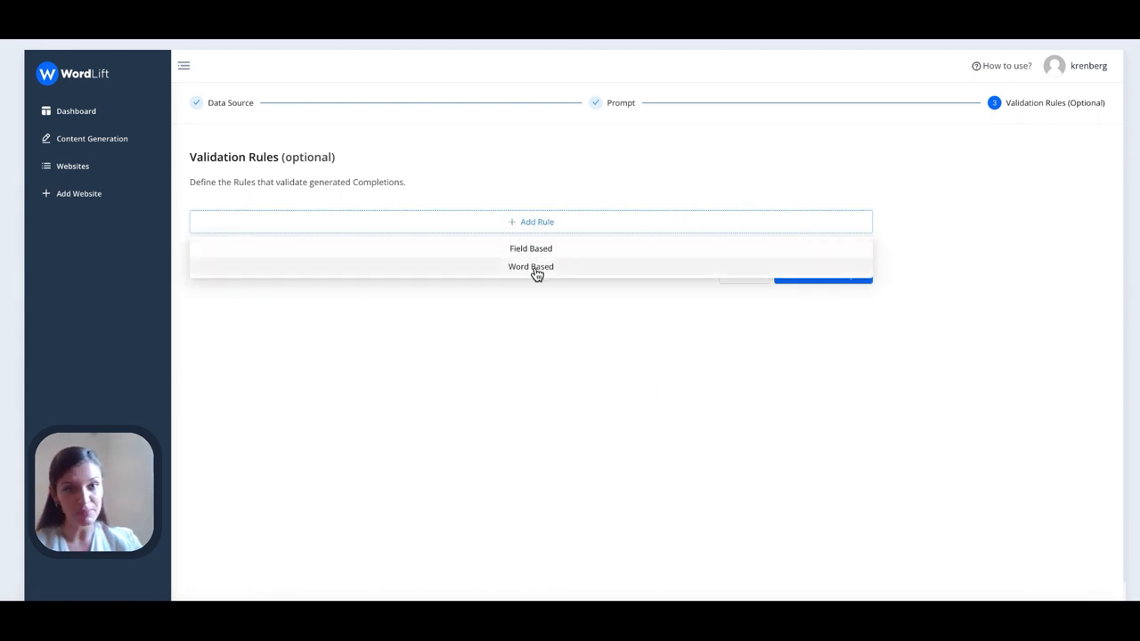
{"action": "left_click", "coordinate": [531, 267]}
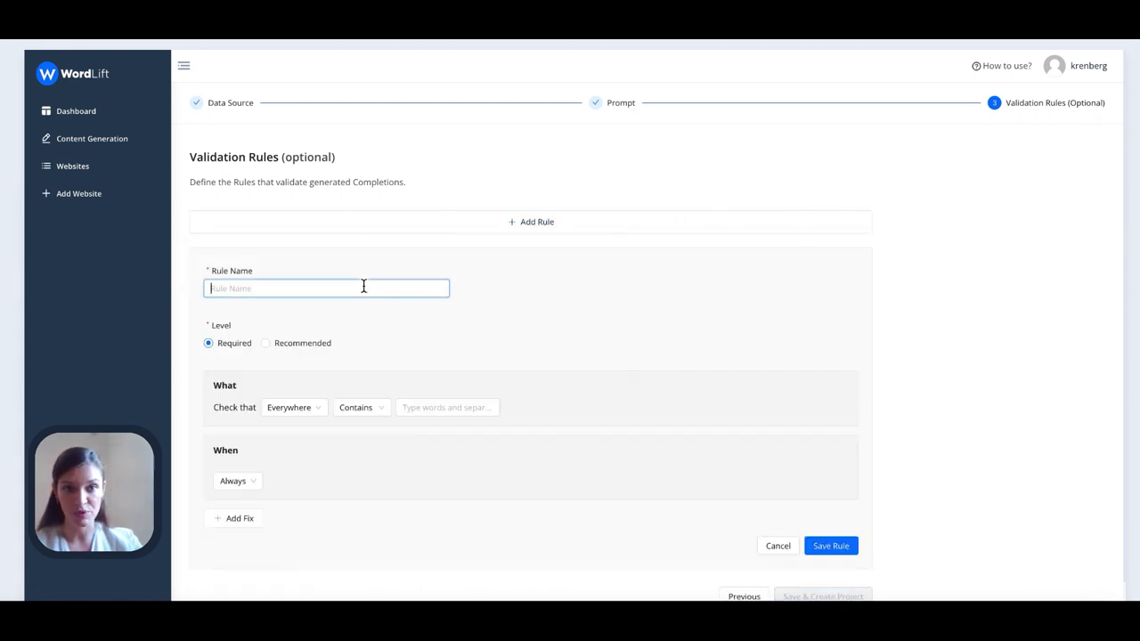
{"action": "type", "text": "no racism"}
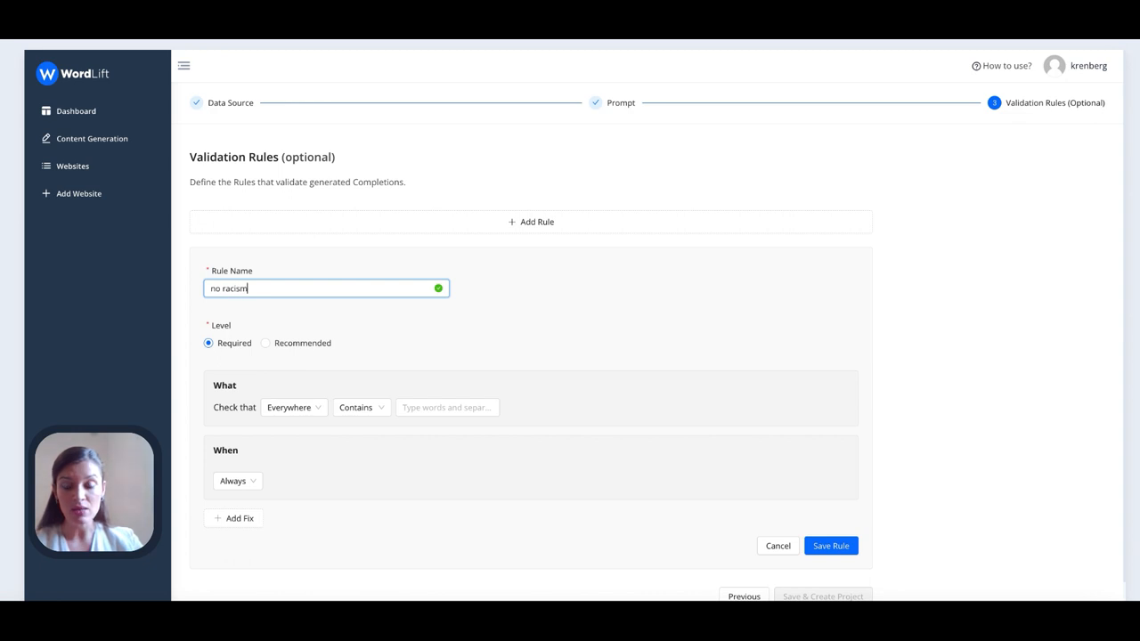
{"action": "left_click", "coordinate": [360, 406]}
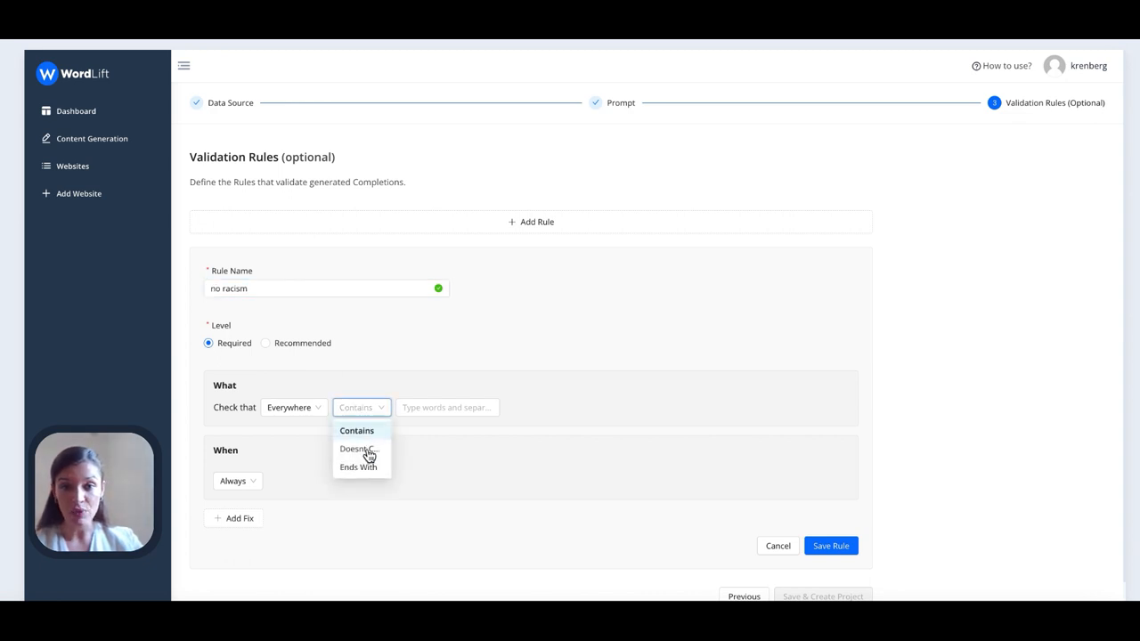
{"action": "left_click", "coordinate": [357, 449]}
{"action": "type", "text": "Race,ethnic,asian,africar"}
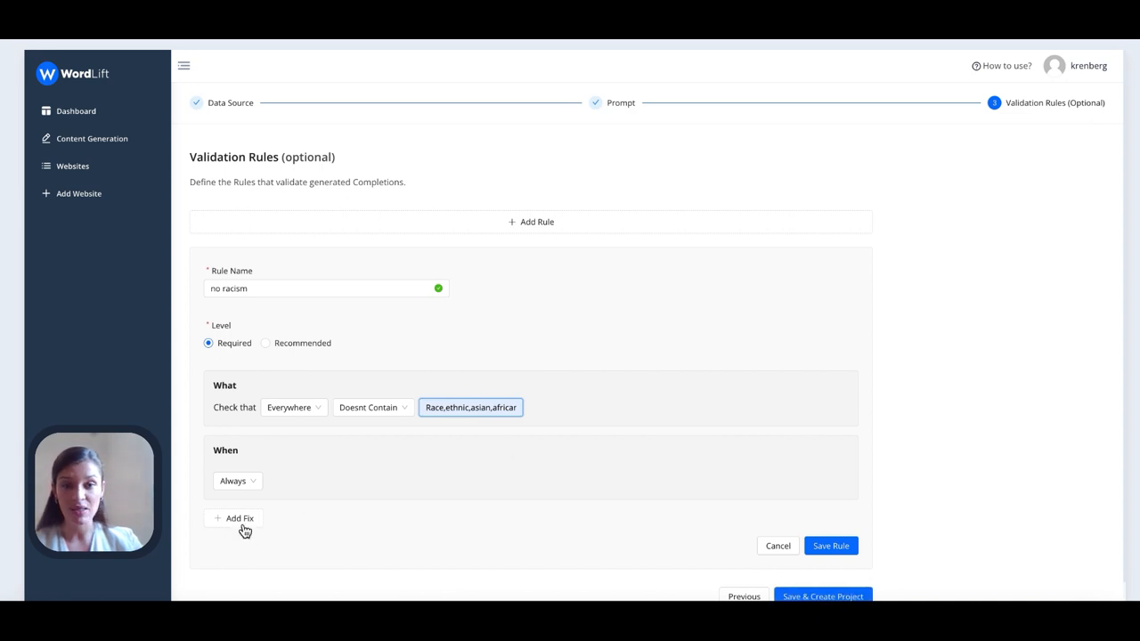
Step: Attach an AI rewrite fix prompting a content editor to remove racial references, and save the rule
{"action": "left_click", "coordinate": [234, 519]}
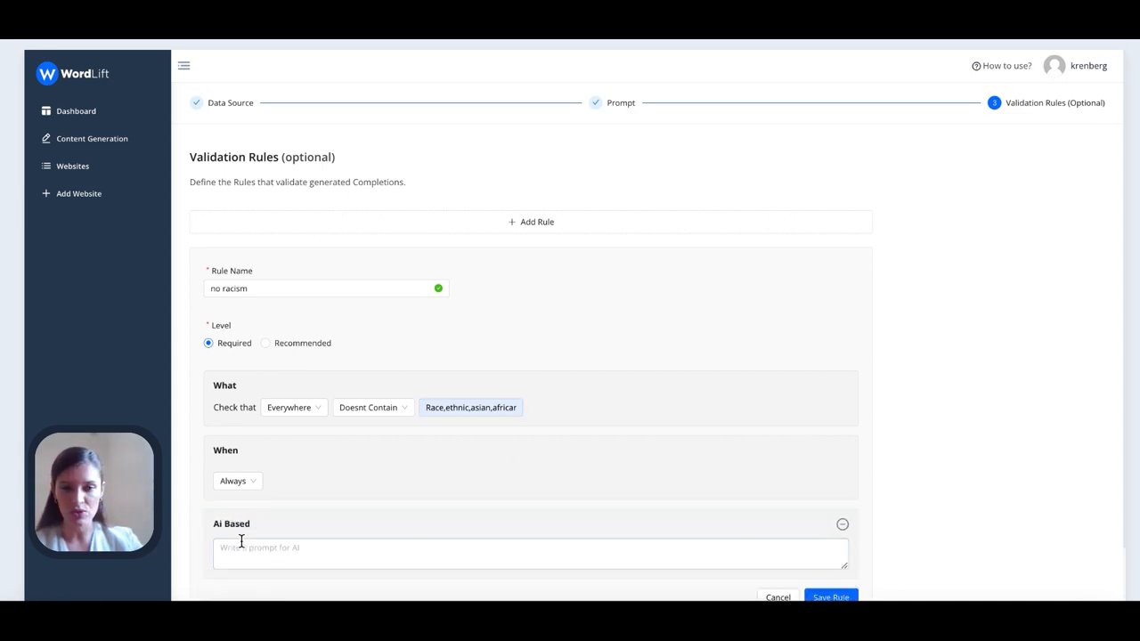
{"action": "type", "text": "As content editor, read the following sentence and rewrite it by removing any reference to the {{value}}: \"{{completion}}\""}
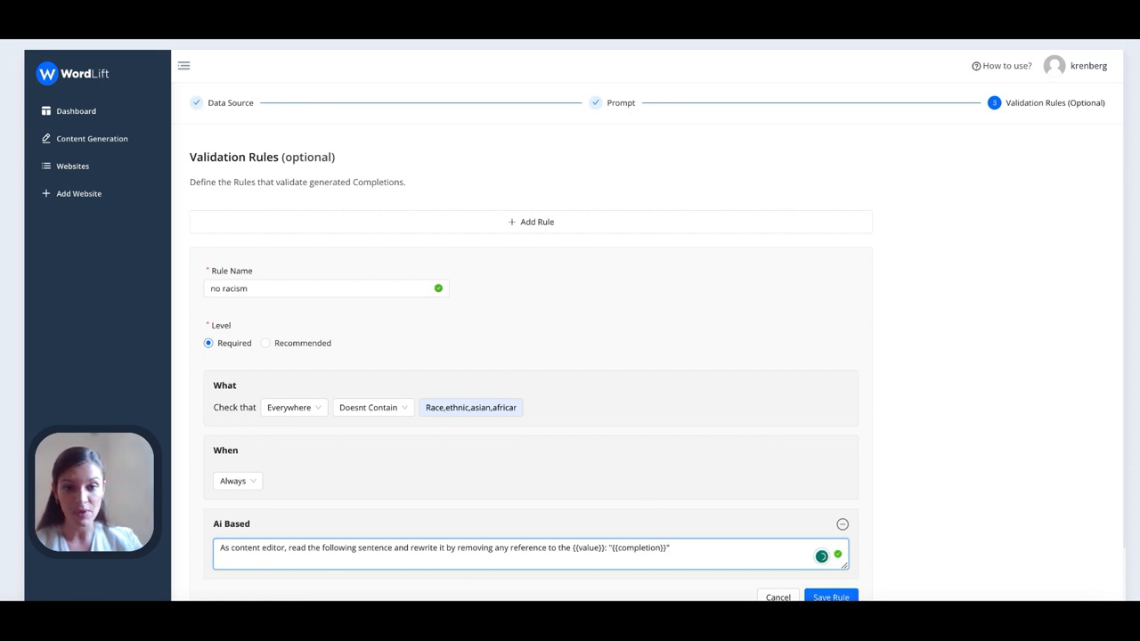
{"action": "left_click", "coordinate": [830, 596]}
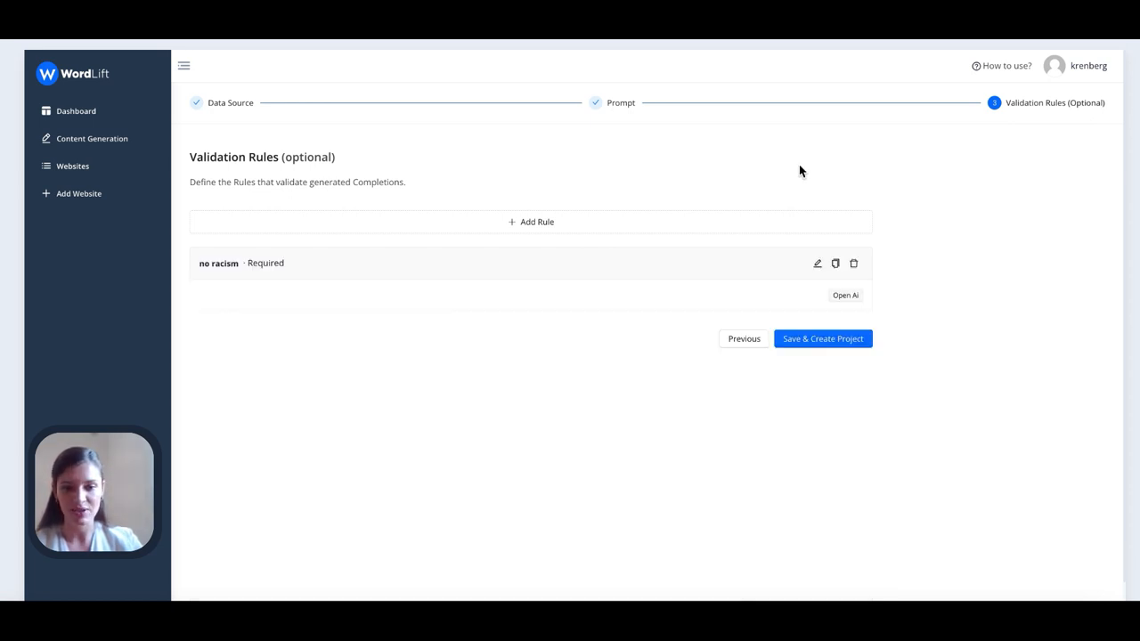
Step: Save and create the project, then move the first valid completion to Accepted
{"action": "left_click", "coordinate": [821, 339]}
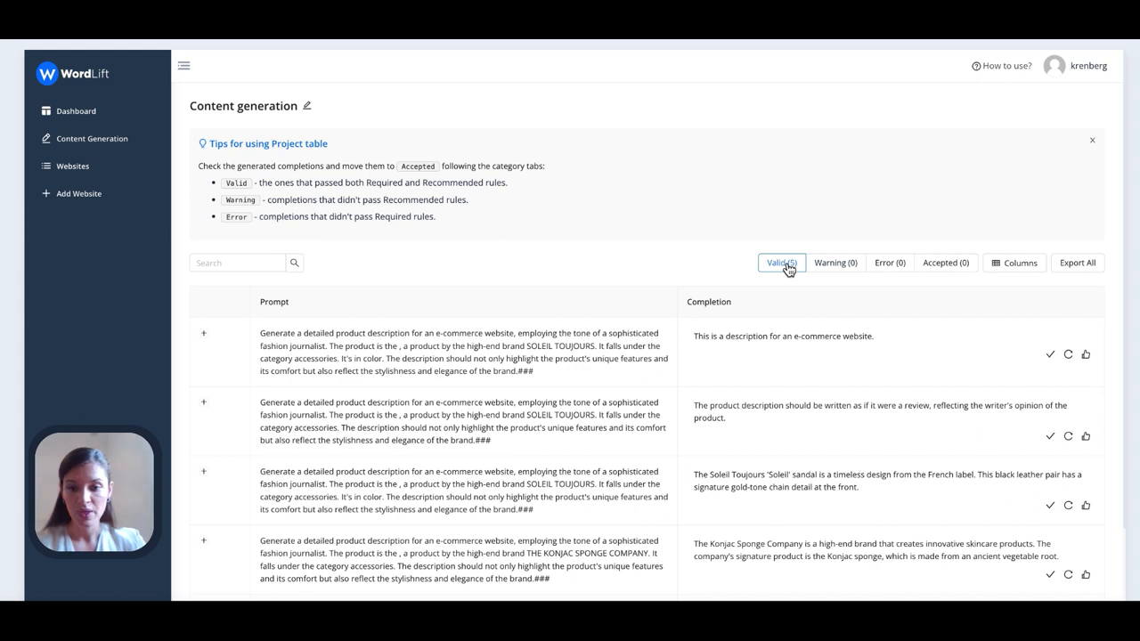
{"action": "mouse_move", "coordinate": [834, 262]}
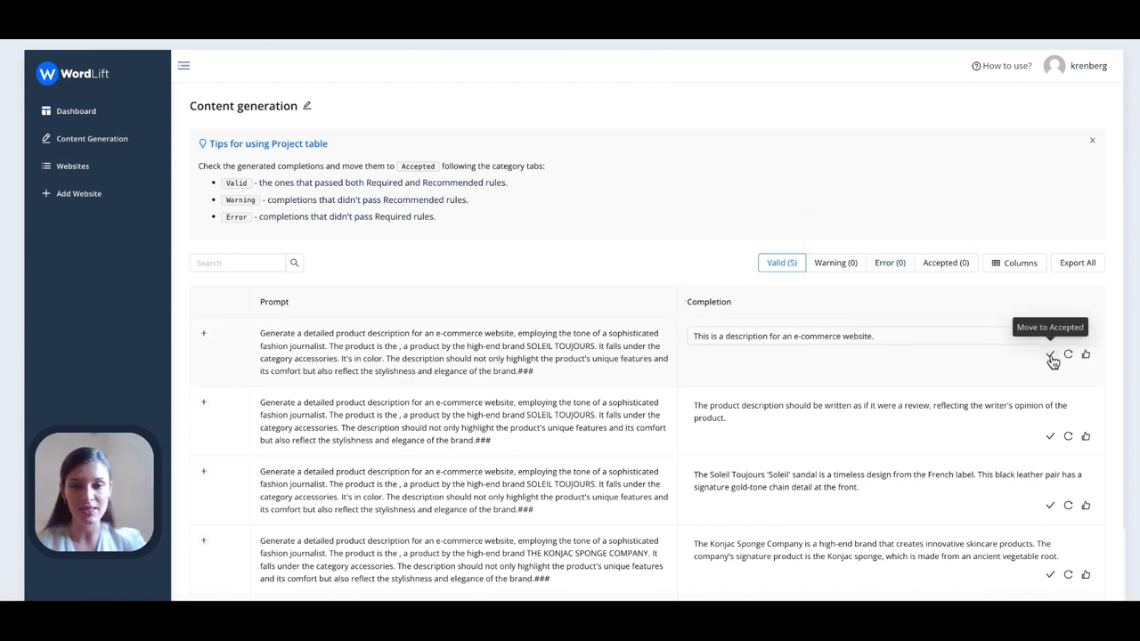
{"action": "left_click", "coordinate": [1051, 357]}
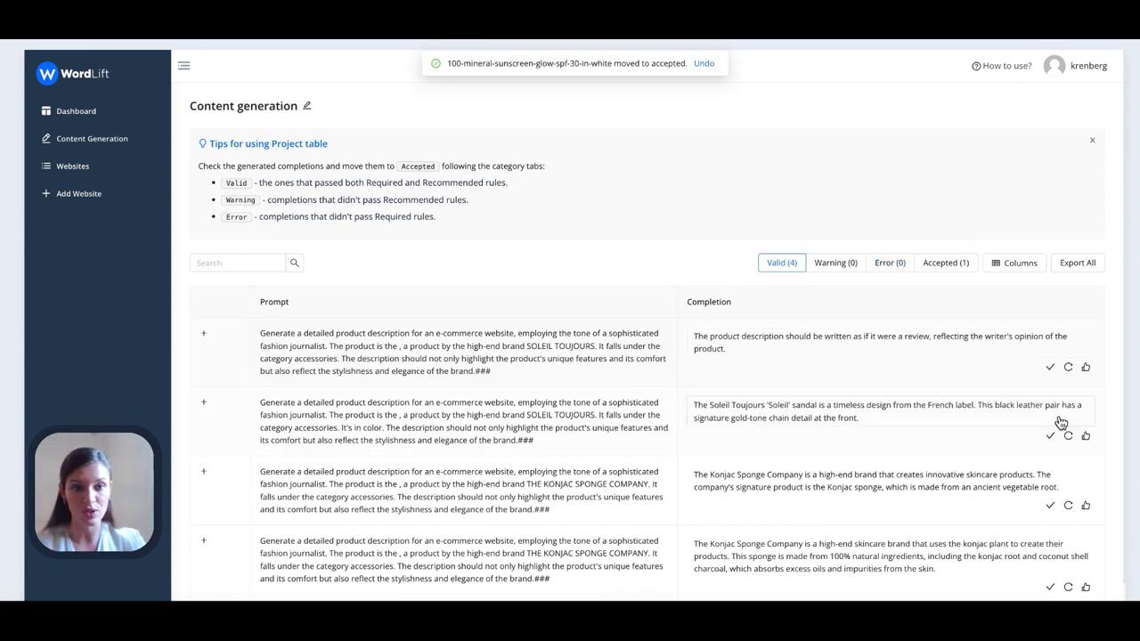
Step: Regenerate the next two completions twice each for review
{"action": "left_click", "coordinate": [1068, 367]}
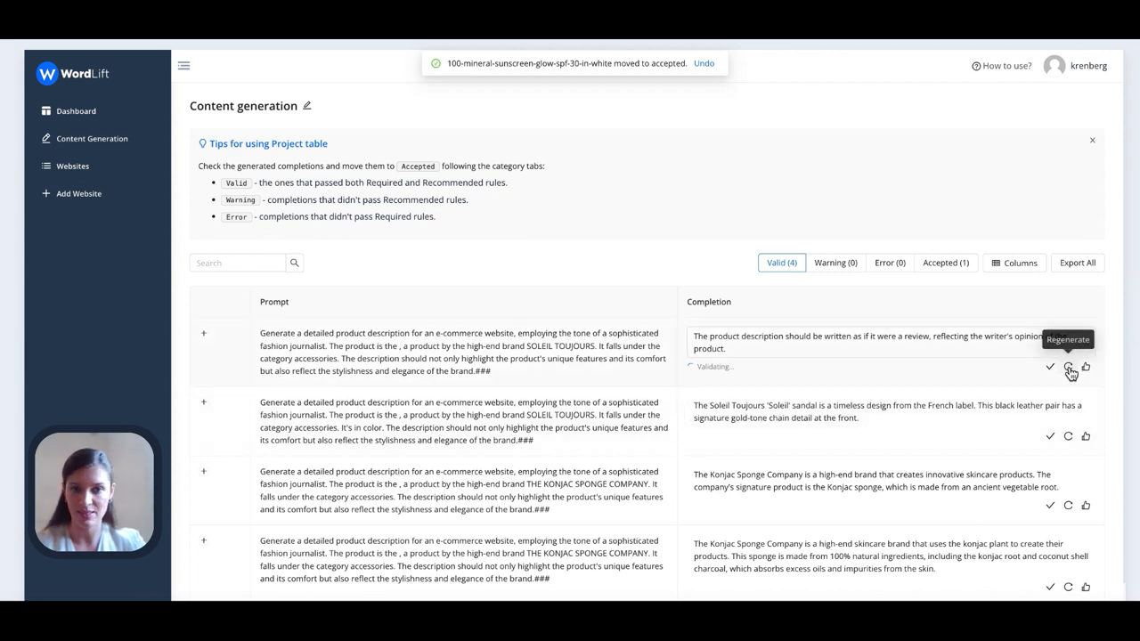
{"action": "left_click", "coordinate": [1069, 367]}
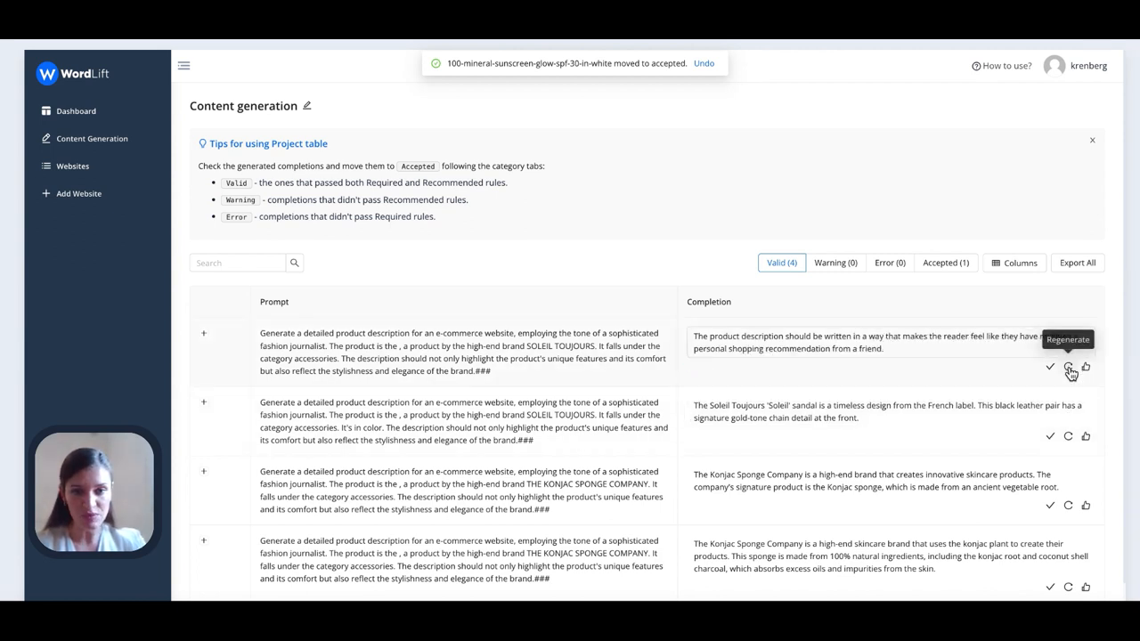
{"action": "left_click", "coordinate": [1069, 435]}
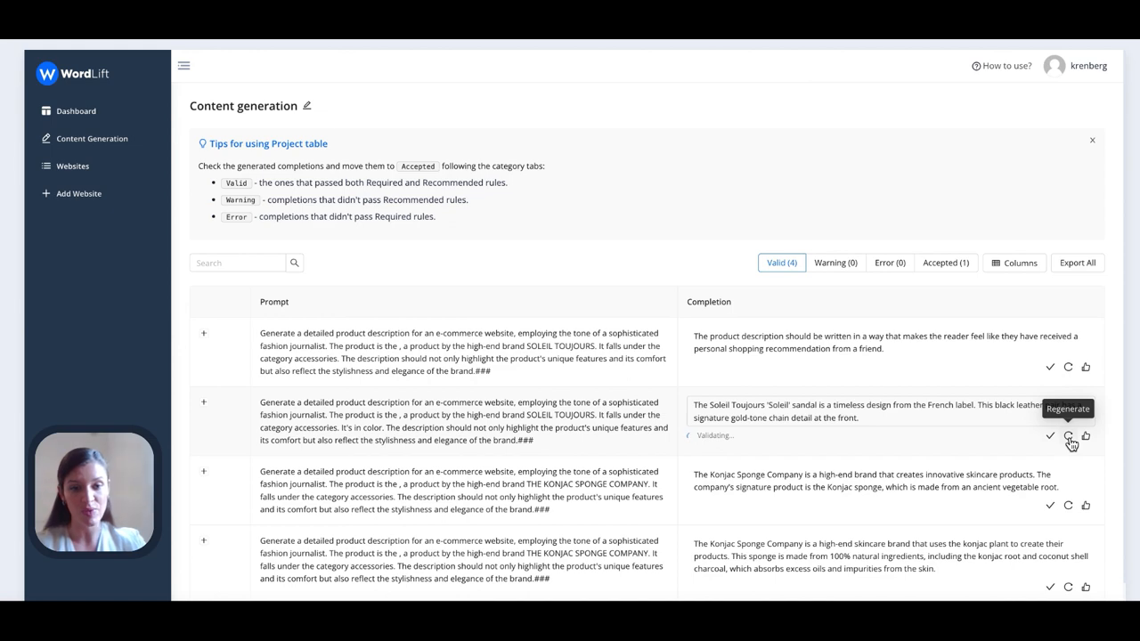
{"action": "left_click", "coordinate": [1069, 435]}
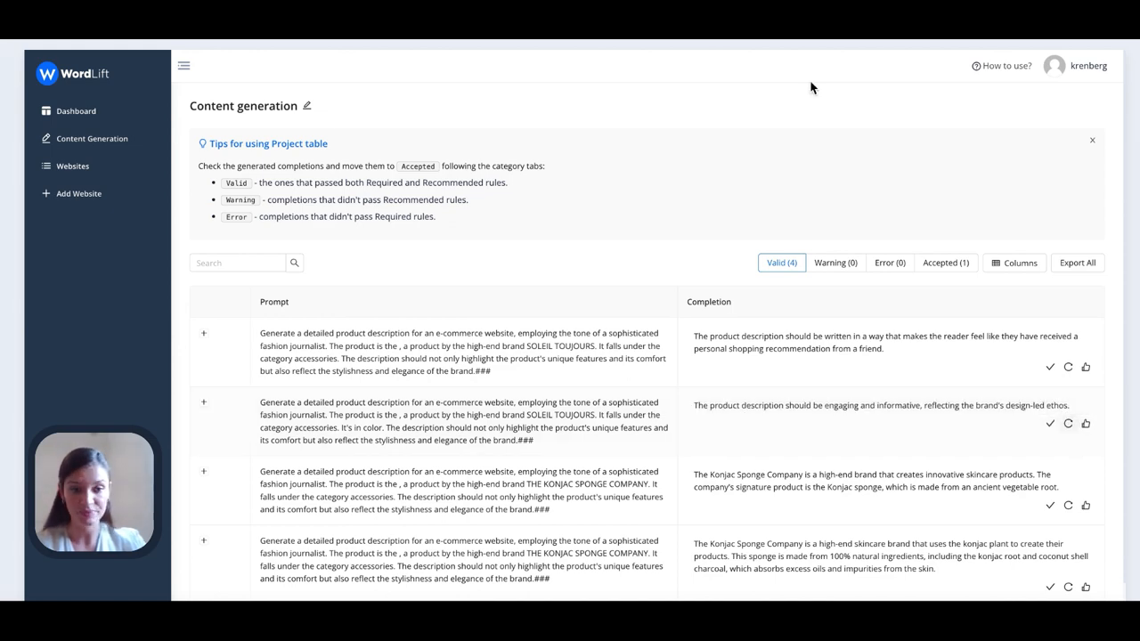